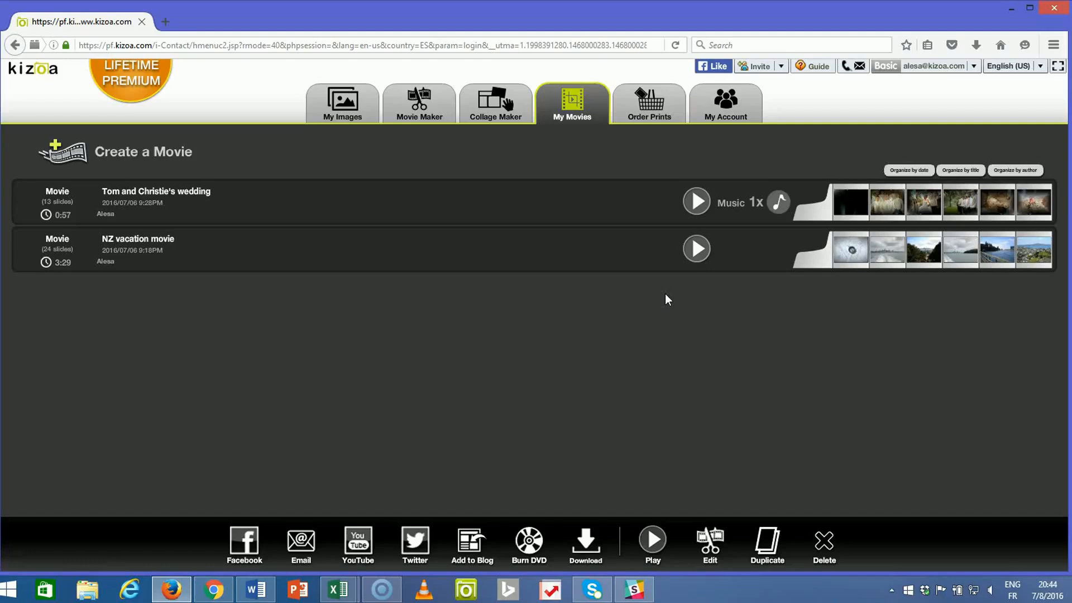
pyautogui.moveTo(696, 202)
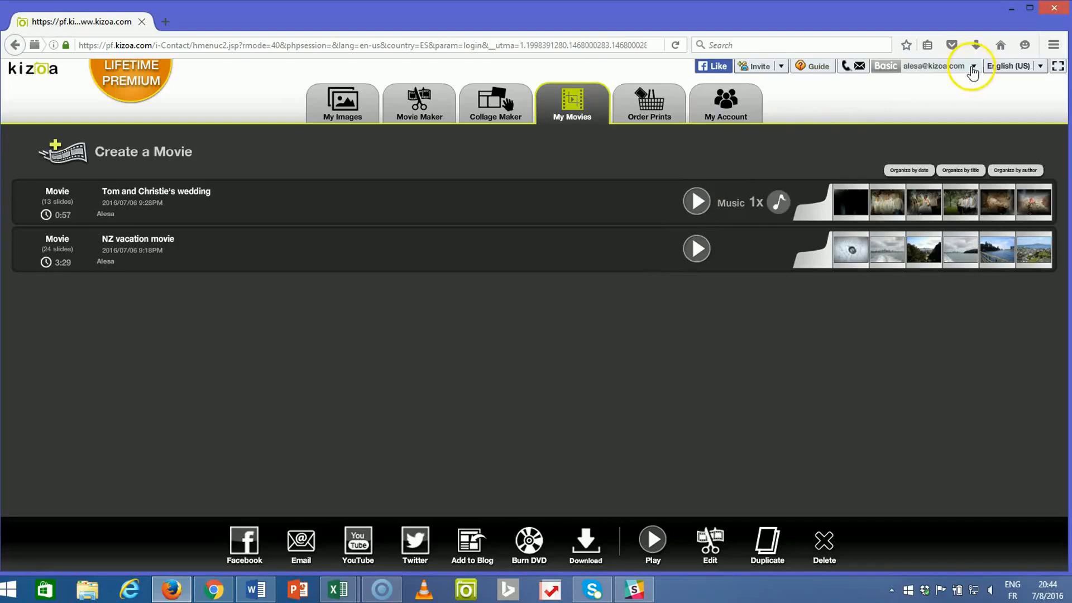
# Log out of the Kizoa account via the dropdown next to the email address
pyautogui.click(973, 66)
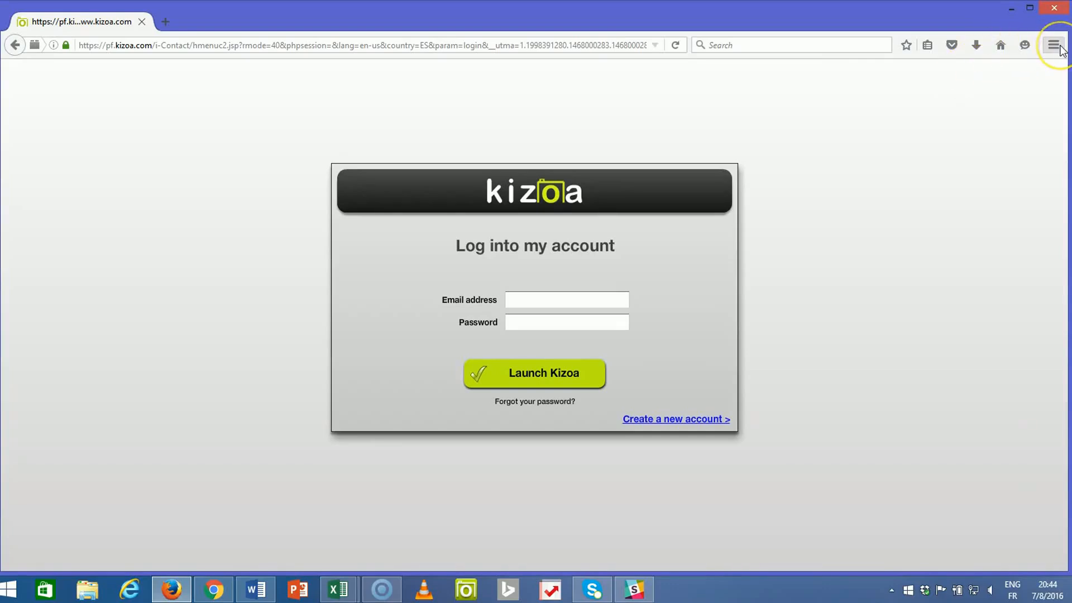
# Reach the Privacy section of Firefox Options through the hamburger menu
pyautogui.click(1055, 44)
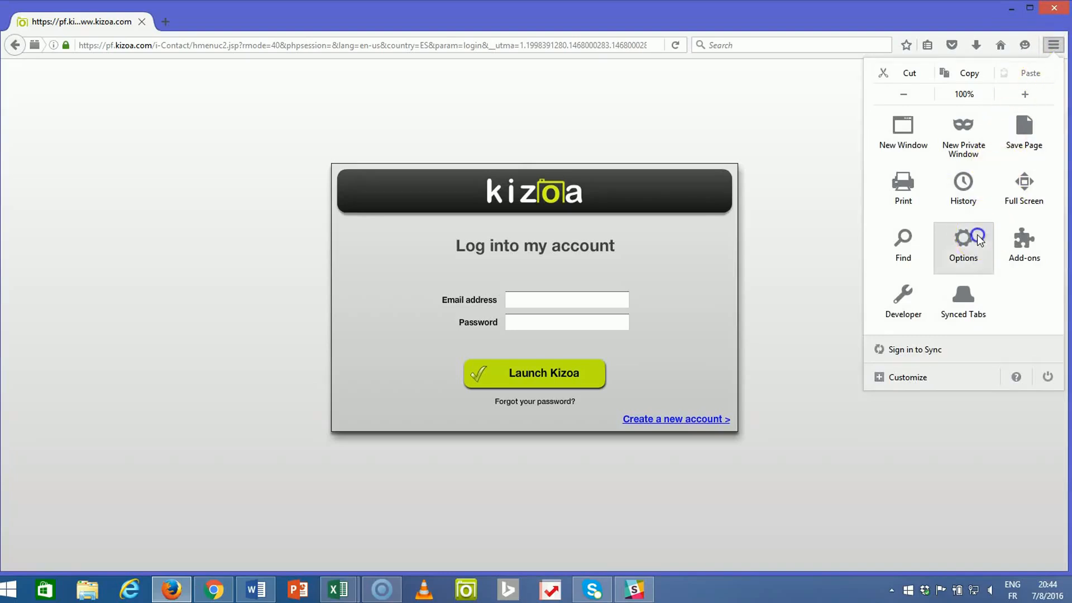
pyautogui.click(962, 246)
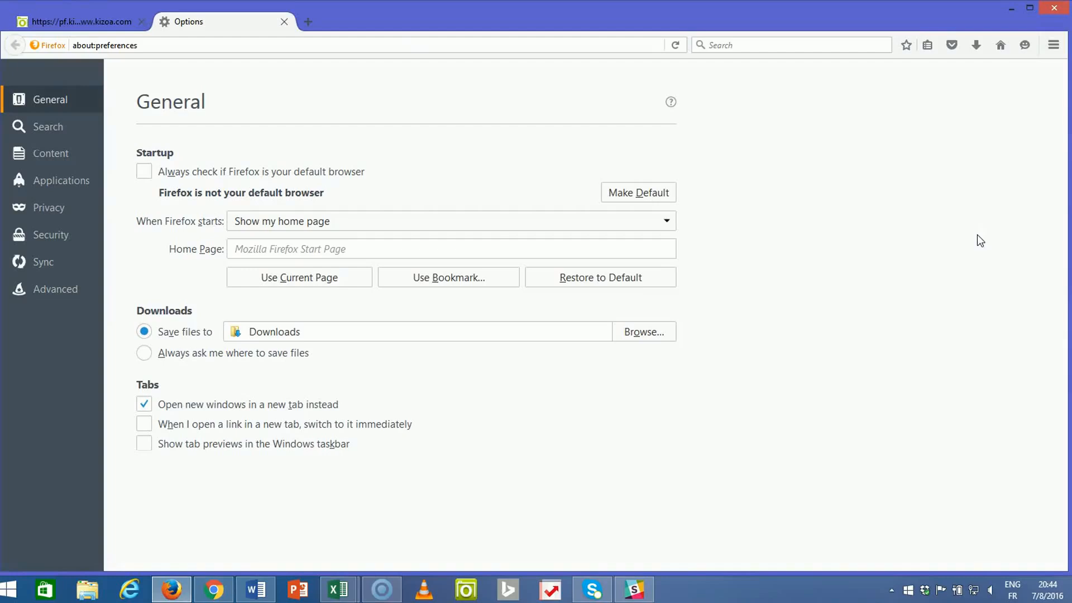
pyautogui.moveTo(81, 212)
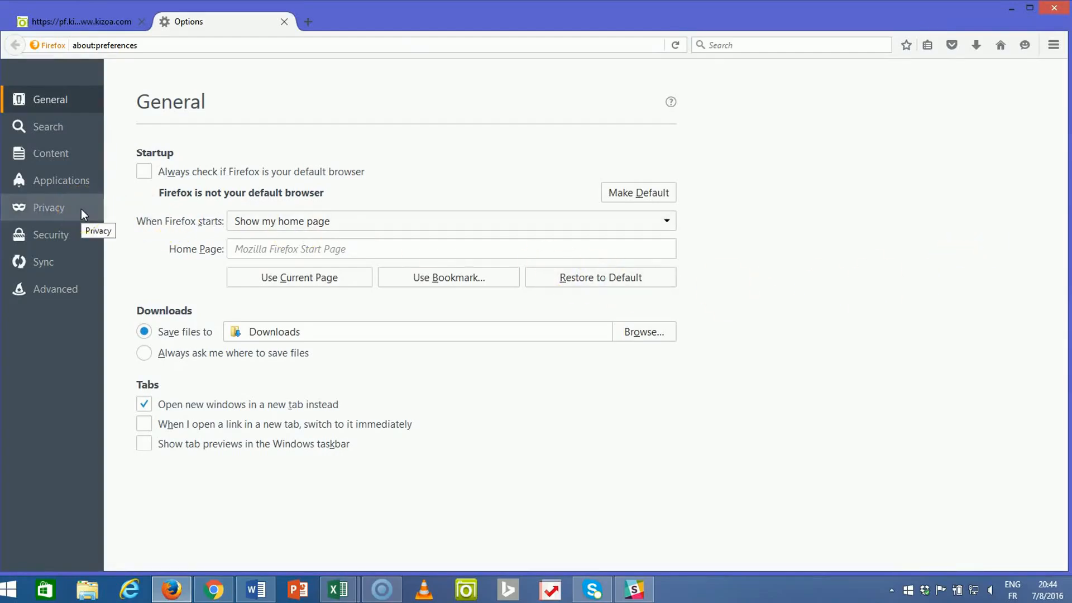
pyautogui.click(48, 208)
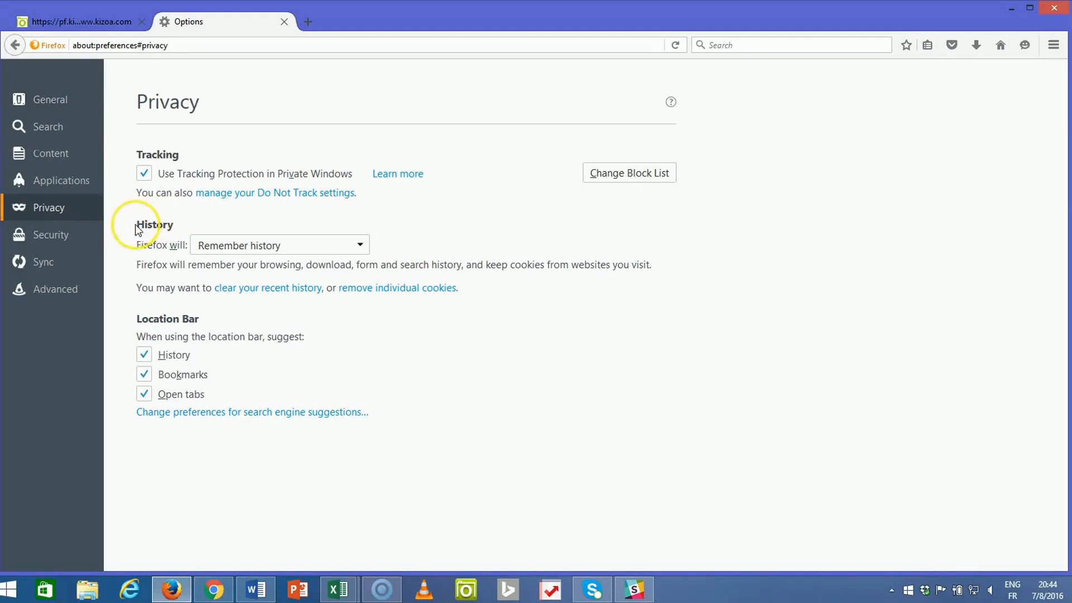
pyautogui.moveTo(210, 281)
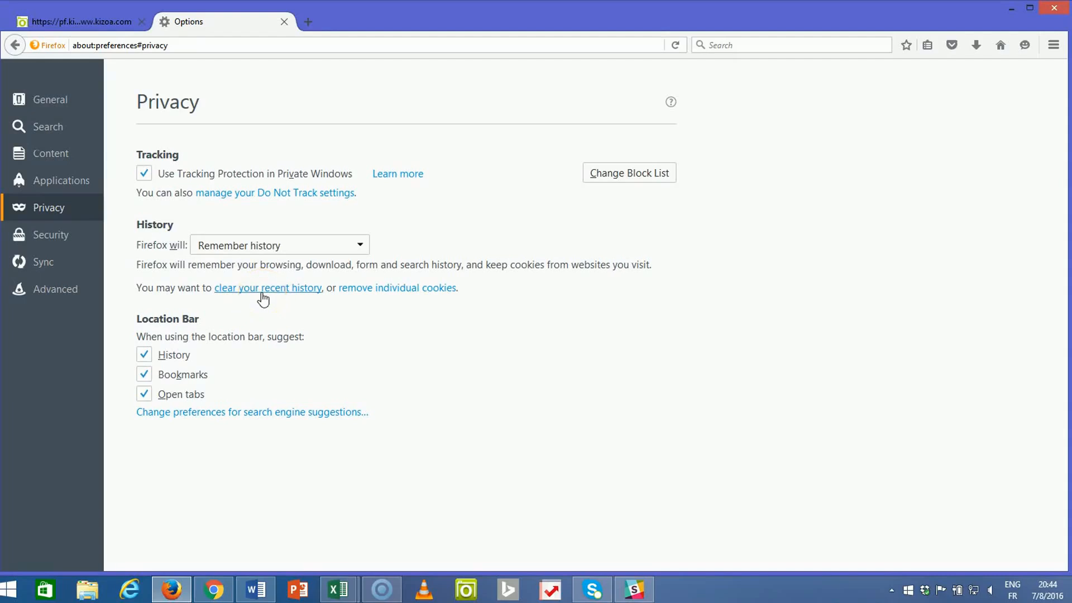
# Clear recent history for Everything with only Cache checked, leaving Cookies unchecked
pyautogui.click(267, 287)
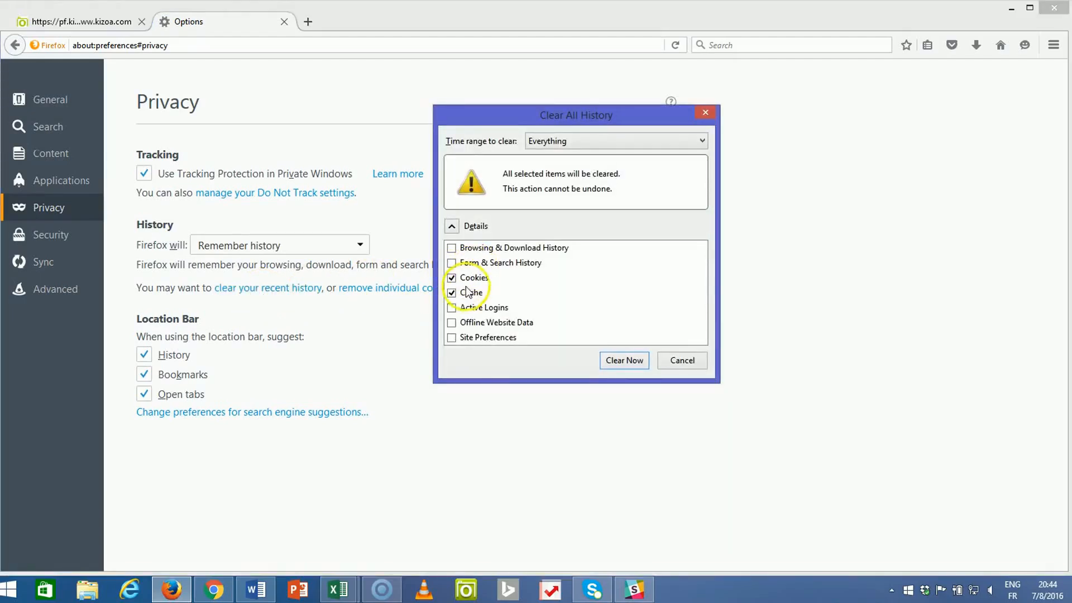
pyautogui.click(451, 277)
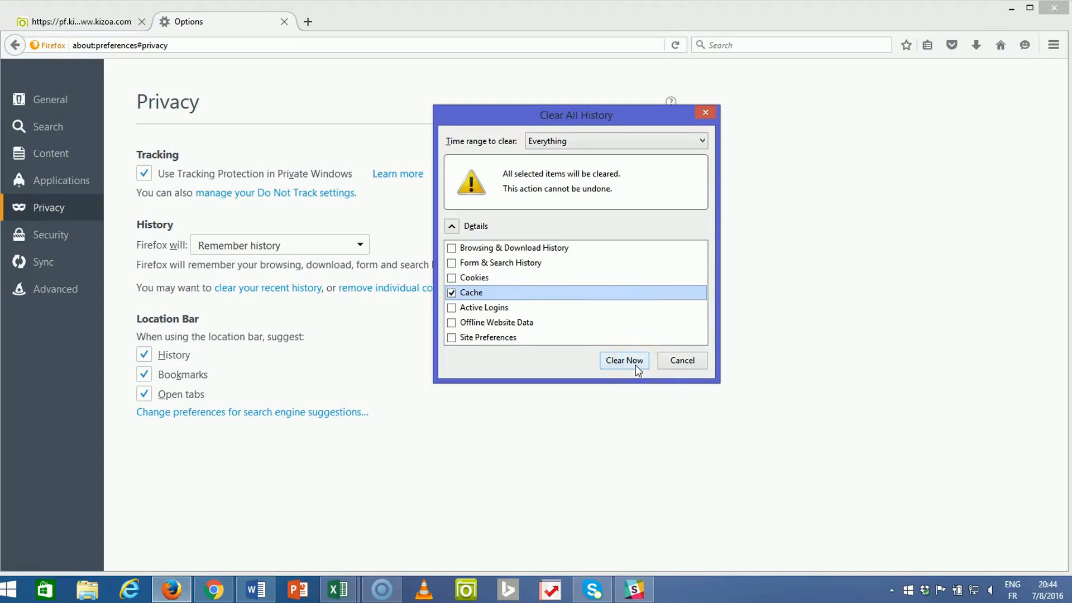
pyautogui.click(623, 361)
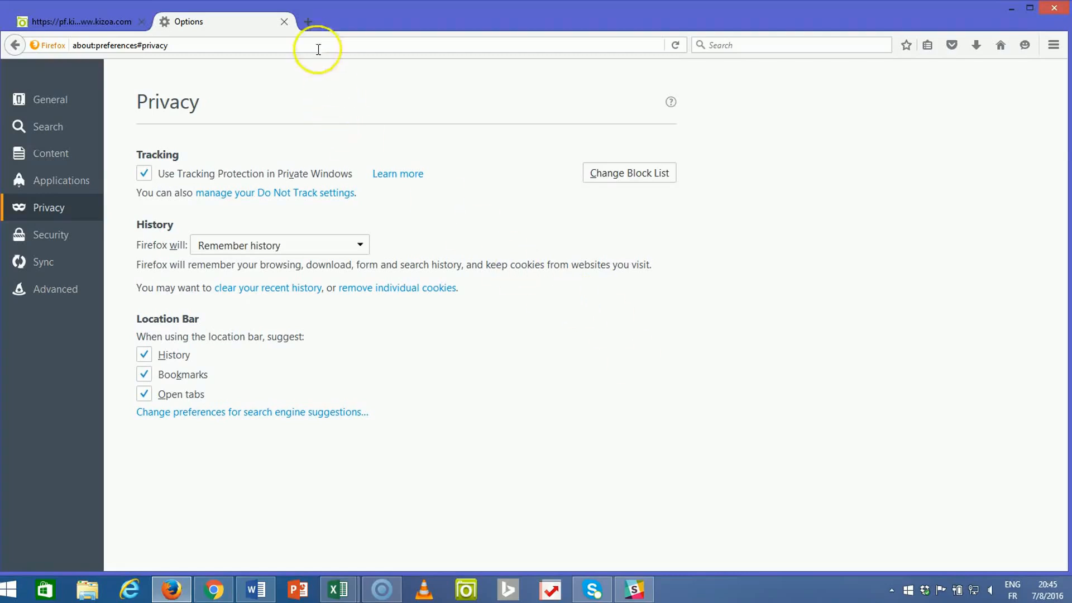
# Close the Options tab, log into Kizoa with email and password, and dismiss the wedding template popup
pyautogui.click(79, 21)
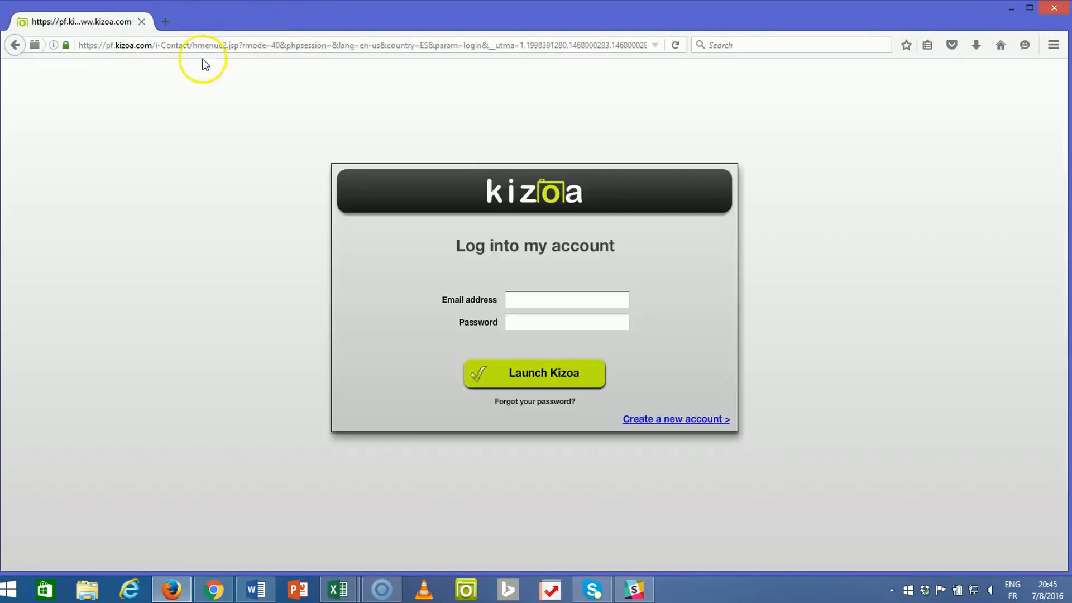
pyautogui.click(565, 299)
pyautogui.write('alesa@kz')
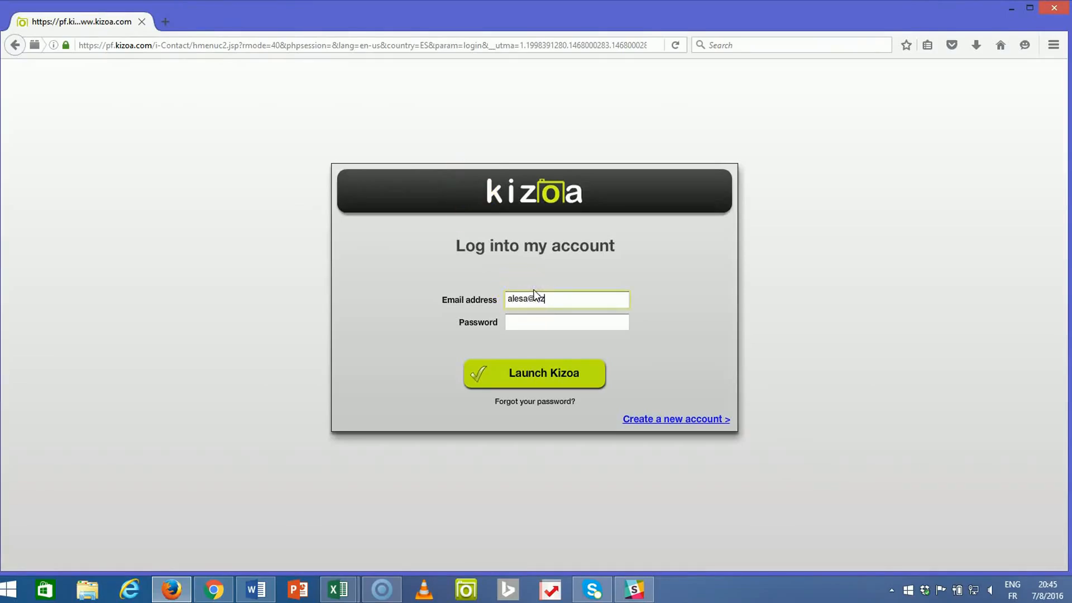
pyautogui.write('***')
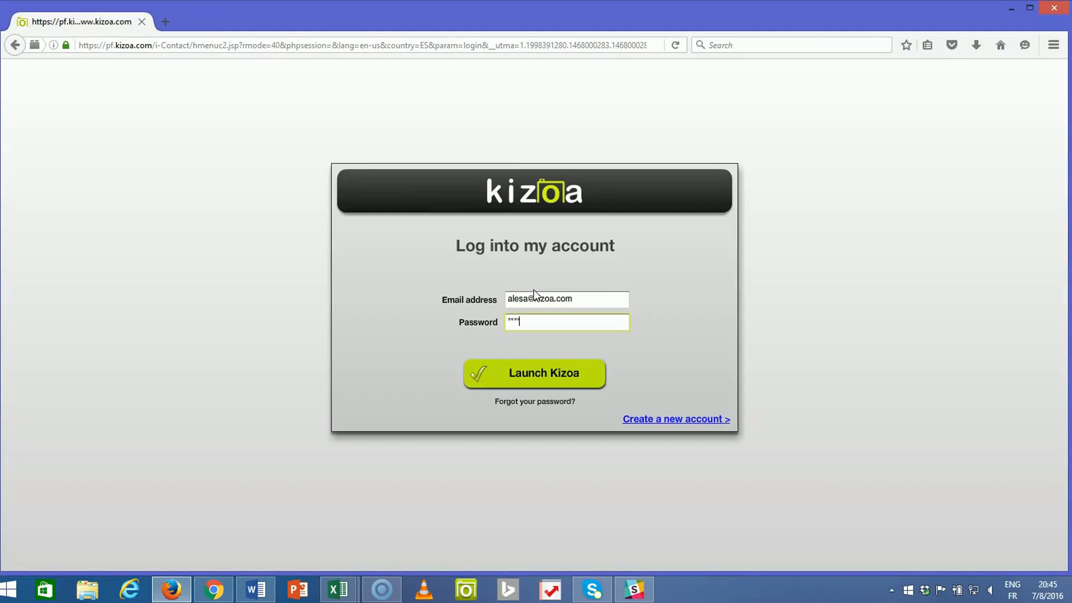
pyautogui.click(533, 373)
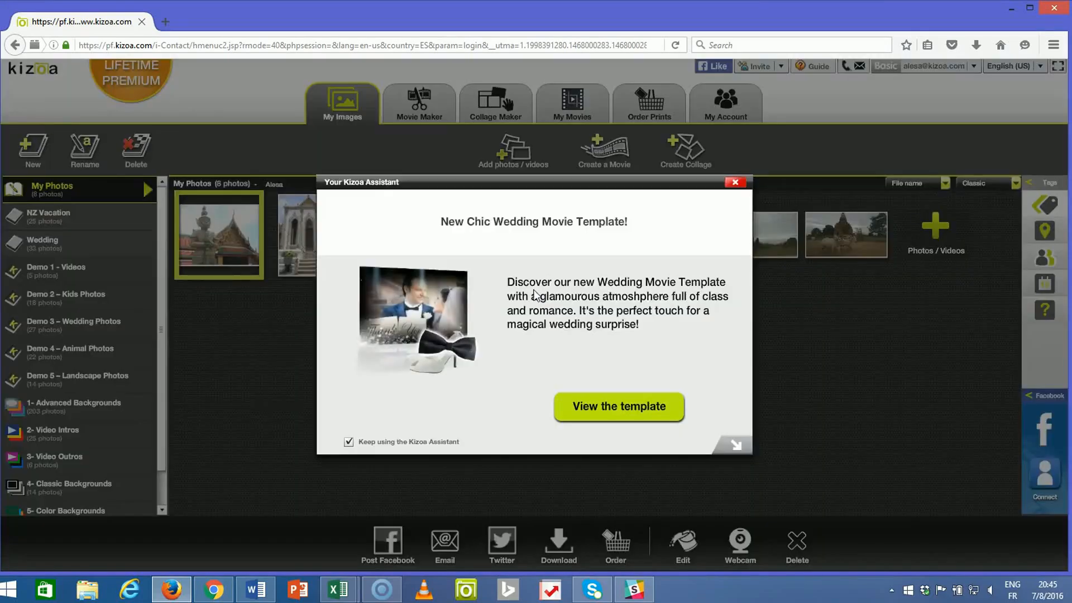
pyautogui.click(735, 182)
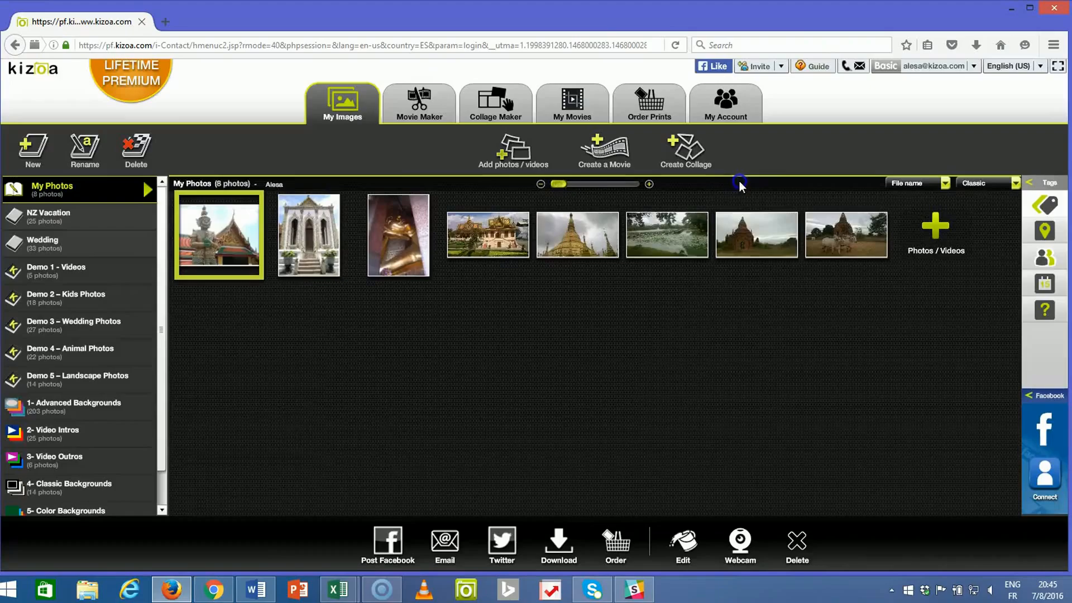